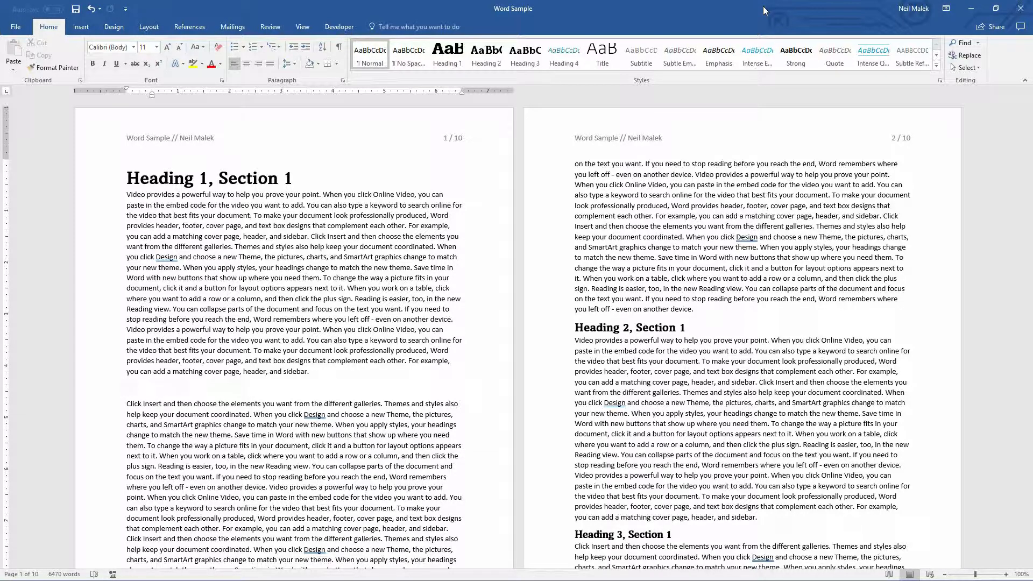
mouse_move(77, 17)
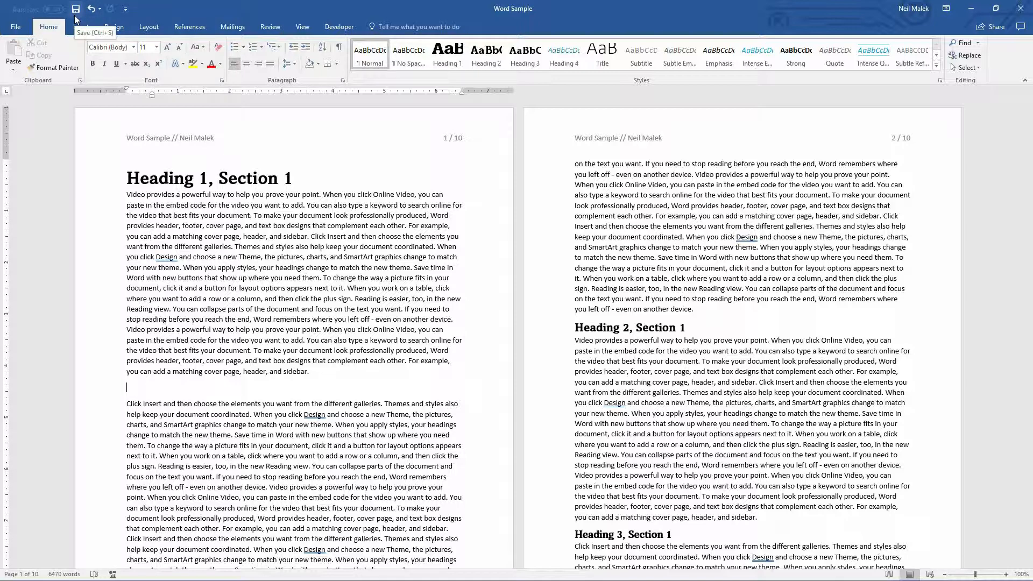
mouse_move(110, 11)
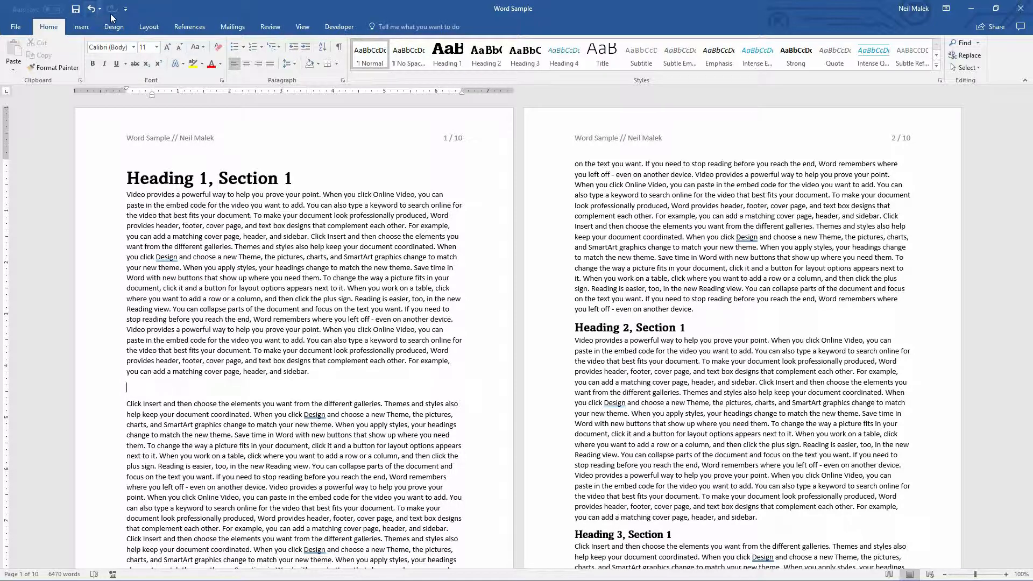
mouse_move(110, 8)
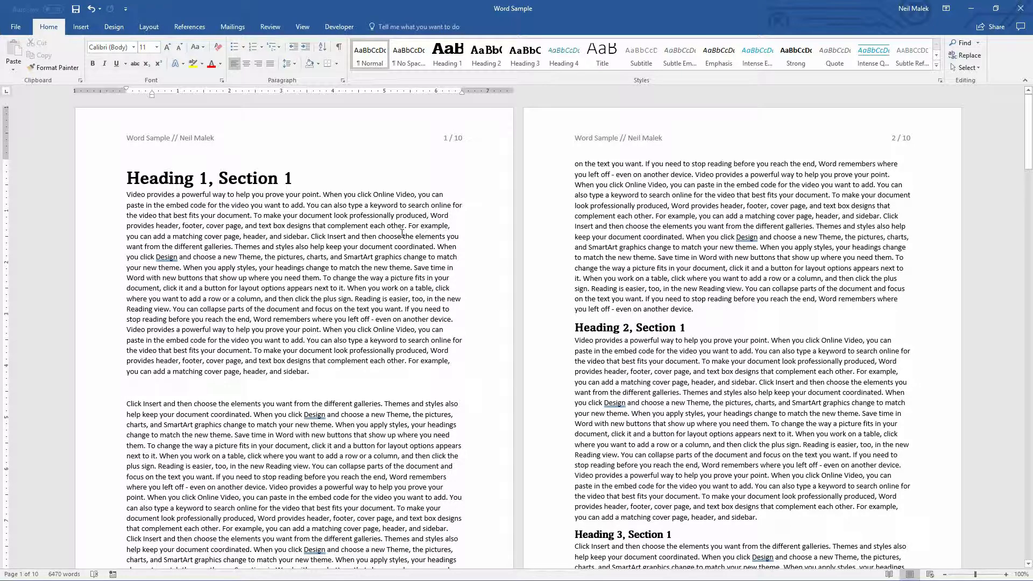
Step: Browse the File view's Save As and Export choices, then return to the document
click(16, 26)
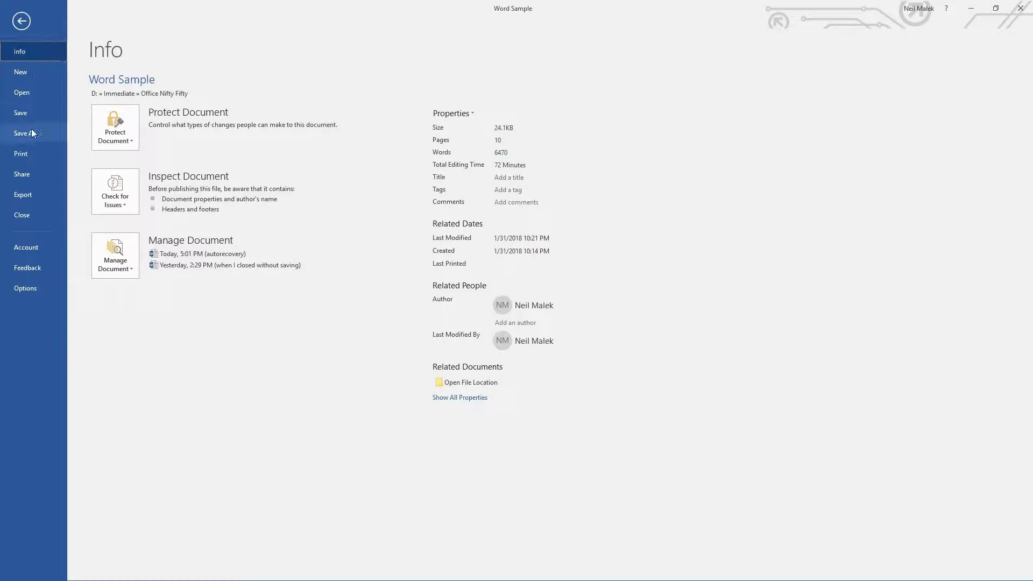
click(24, 133)
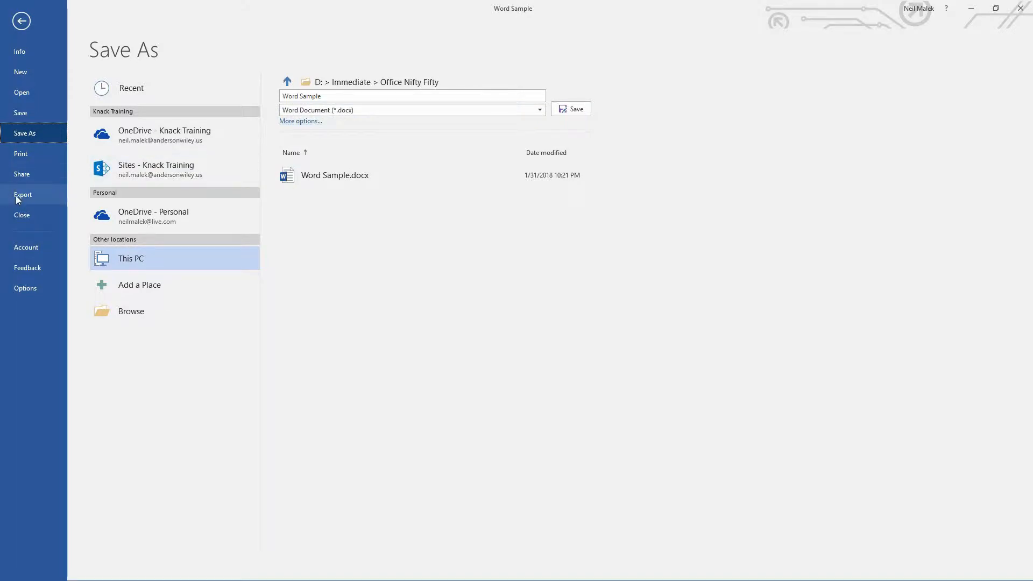
click(23, 194)
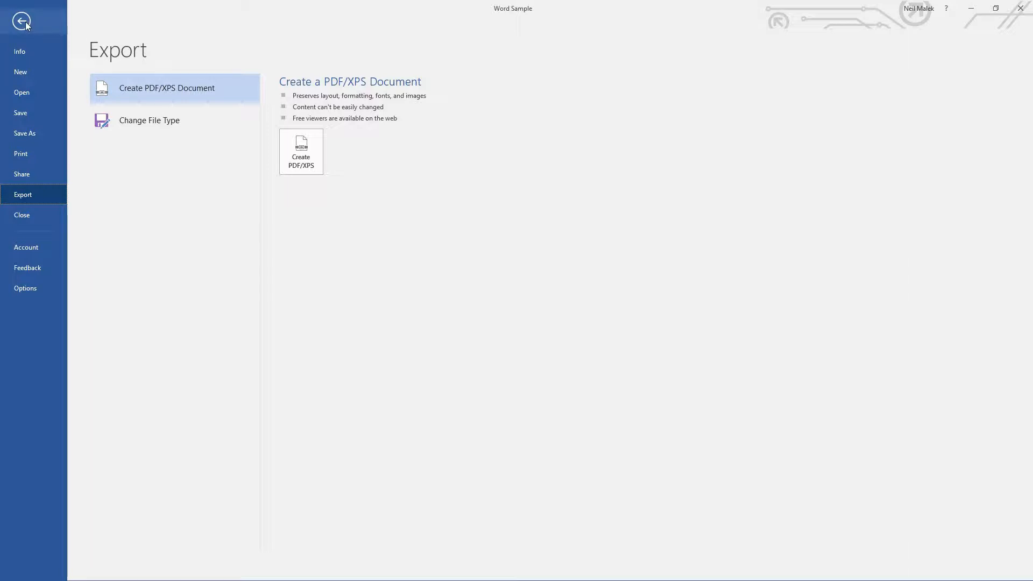
click(22, 24)
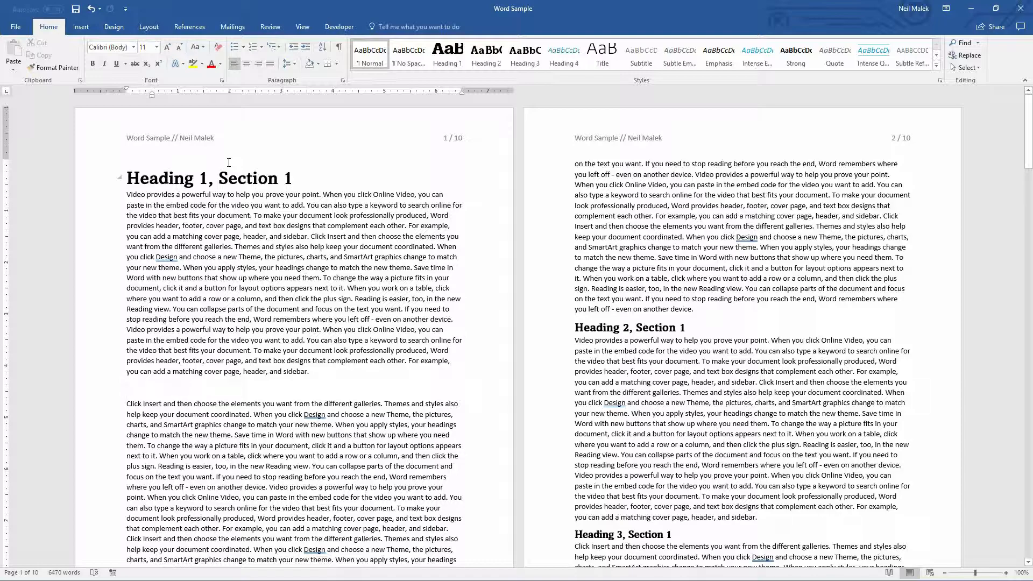
Step: In Quick Access Toolbar customization, filter to File Tab commands and pick Publish as PDF or XPS
click(126, 9)
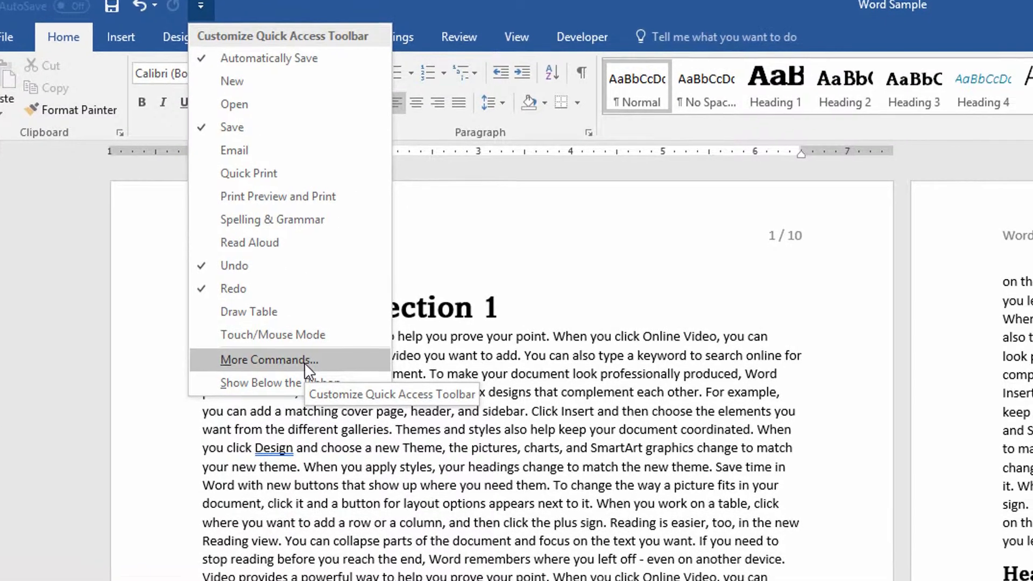
click(268, 360)
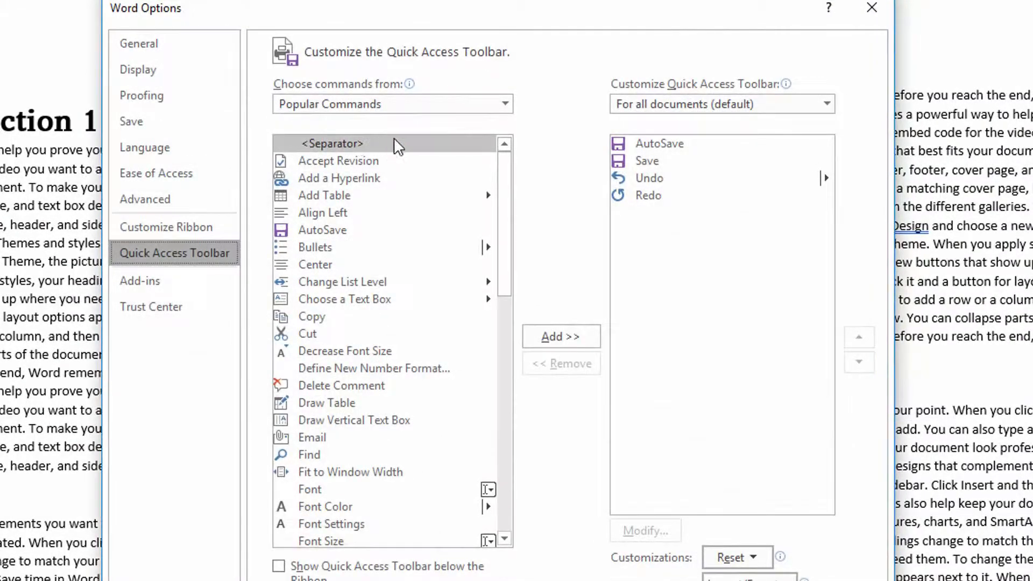
mouse_move(817, 94)
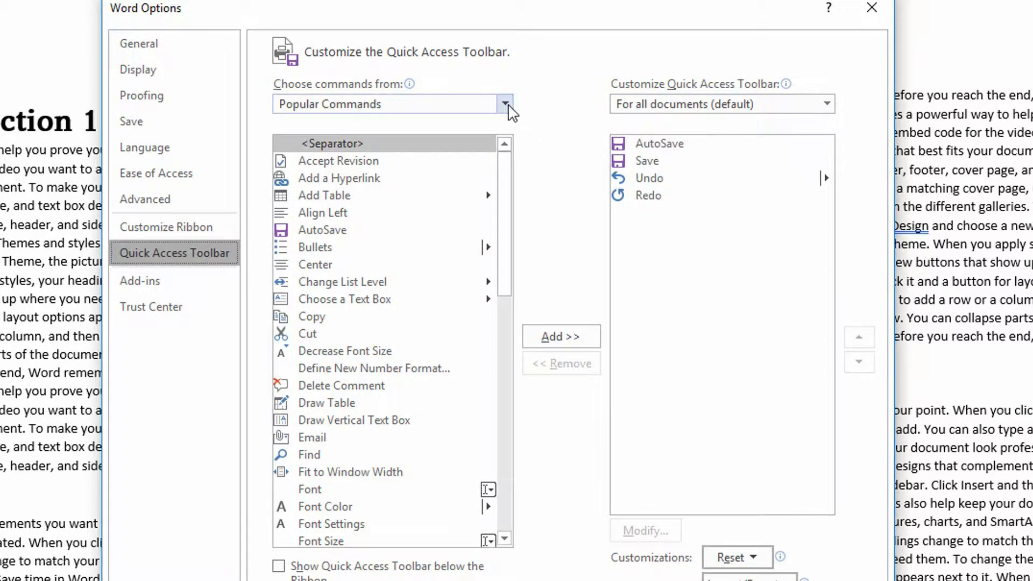
click(505, 104)
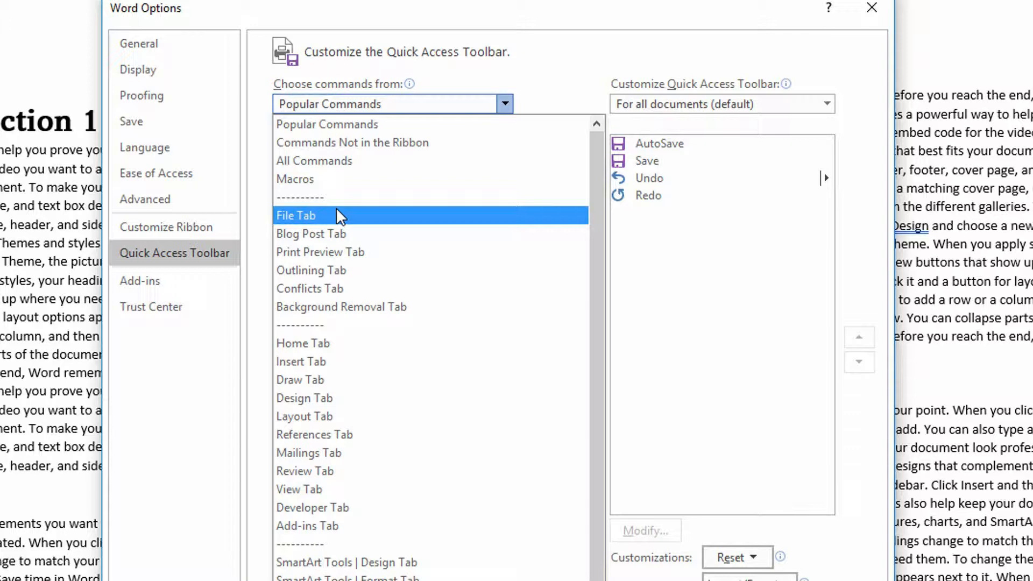
click(296, 216)
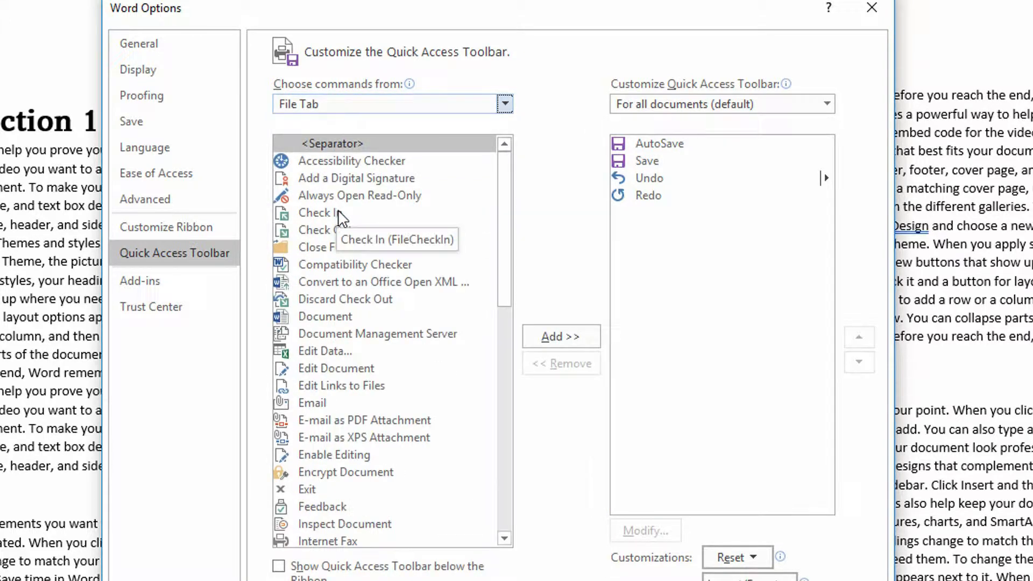
mouse_move(437, 371)
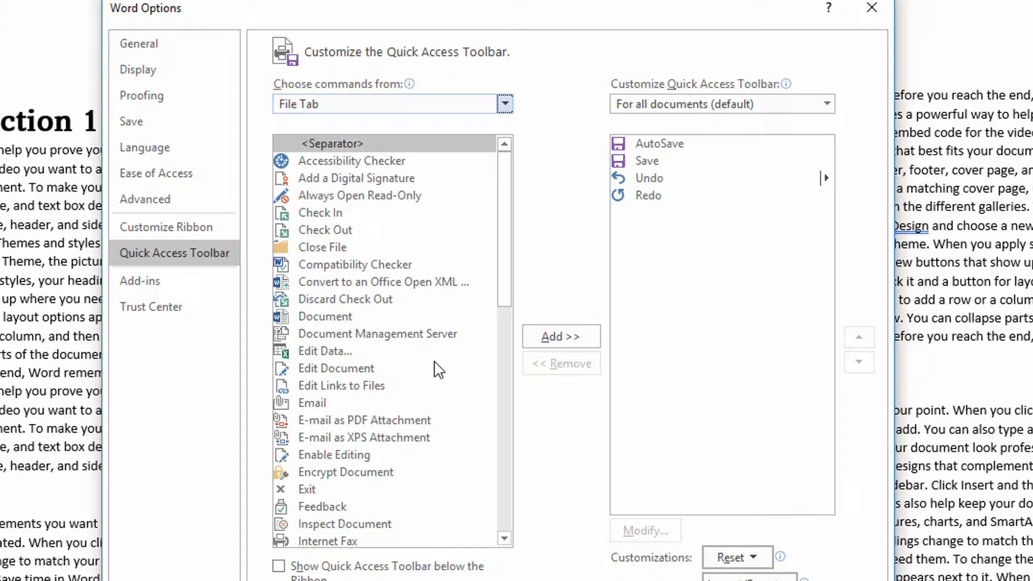
scroll(down, 3)
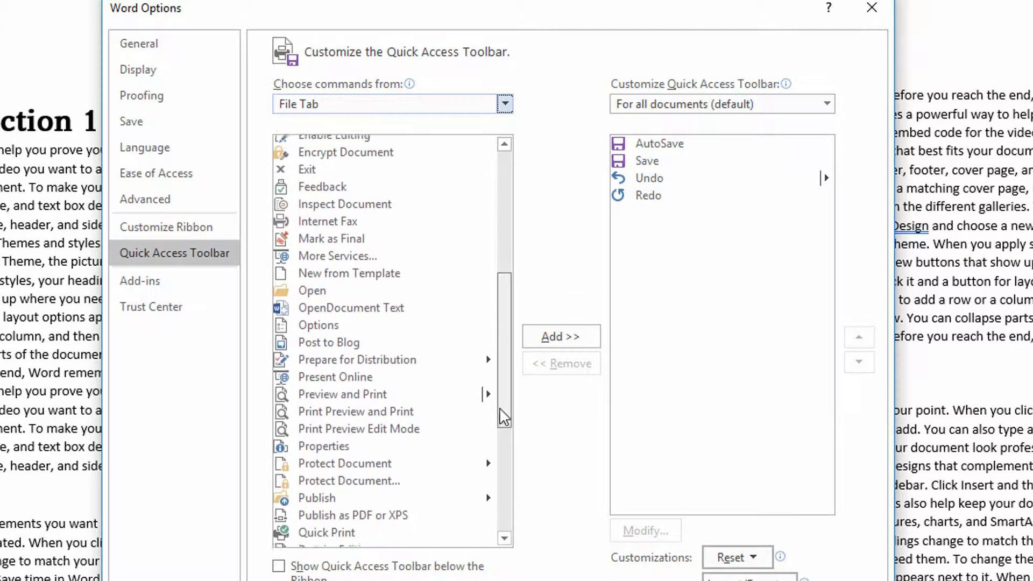
scroll(down, 3)
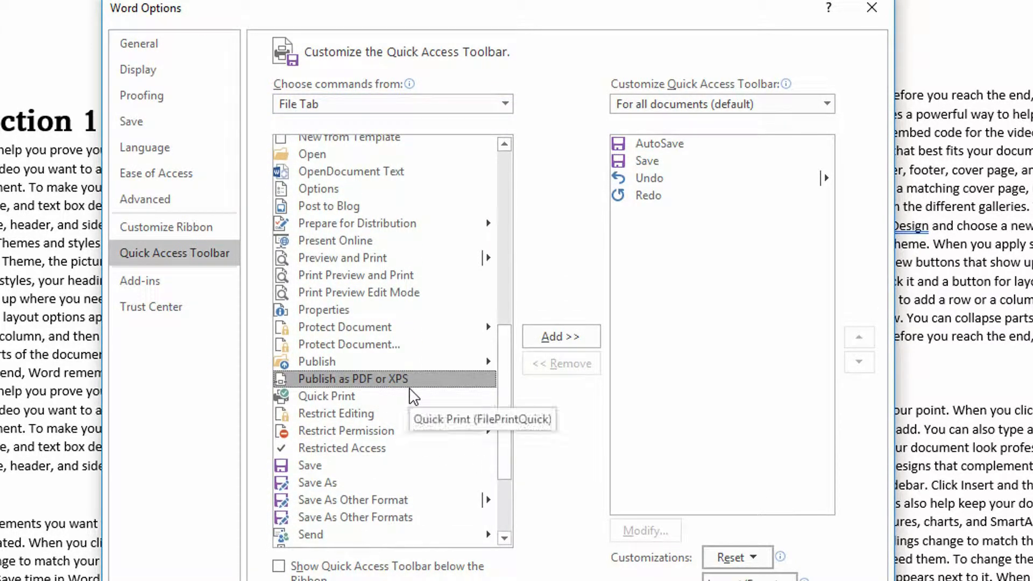
mouse_move(405, 391)
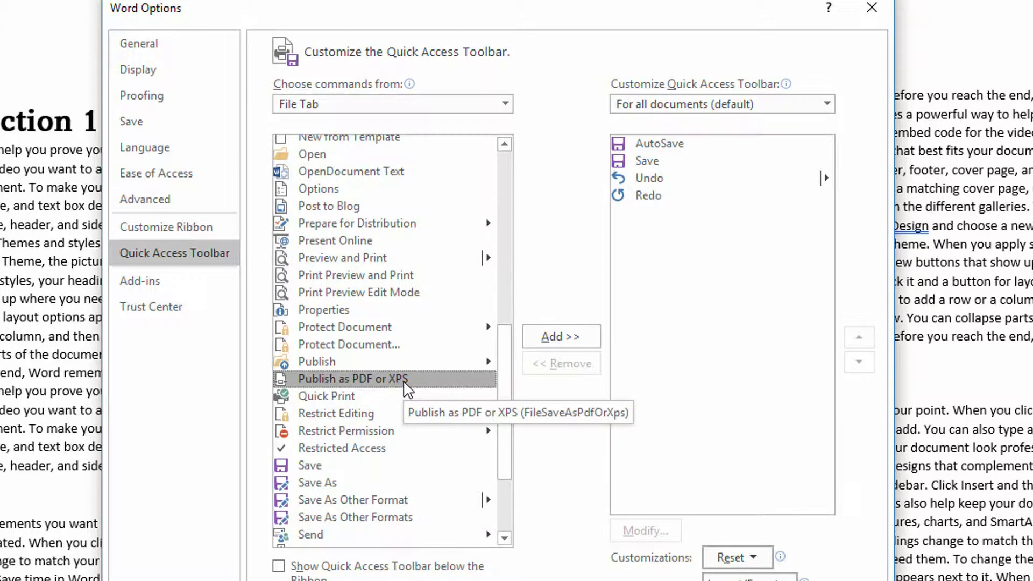
mouse_move(346, 386)
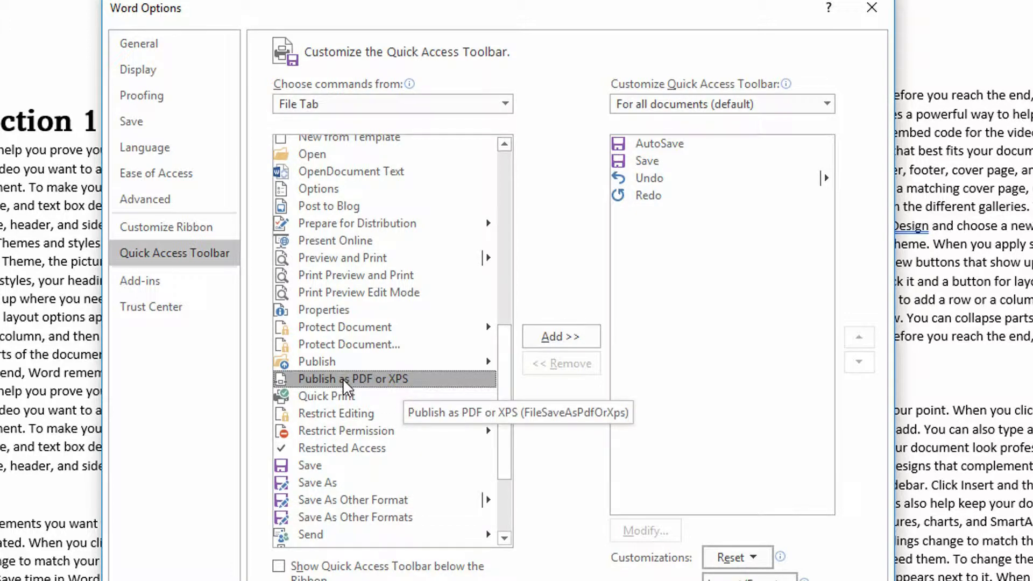
click(562, 336)
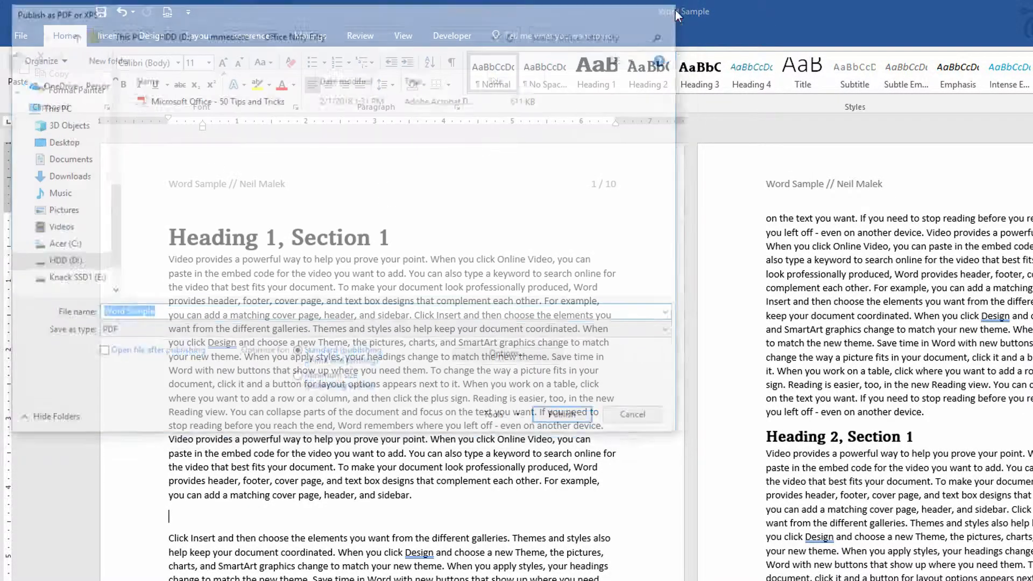
click(631, 414)
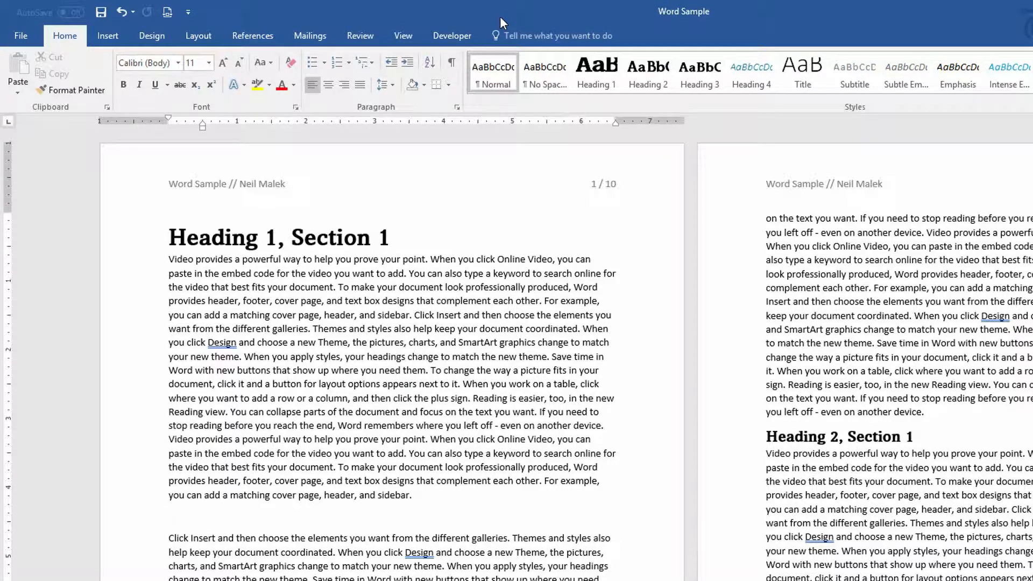
key(Alt)
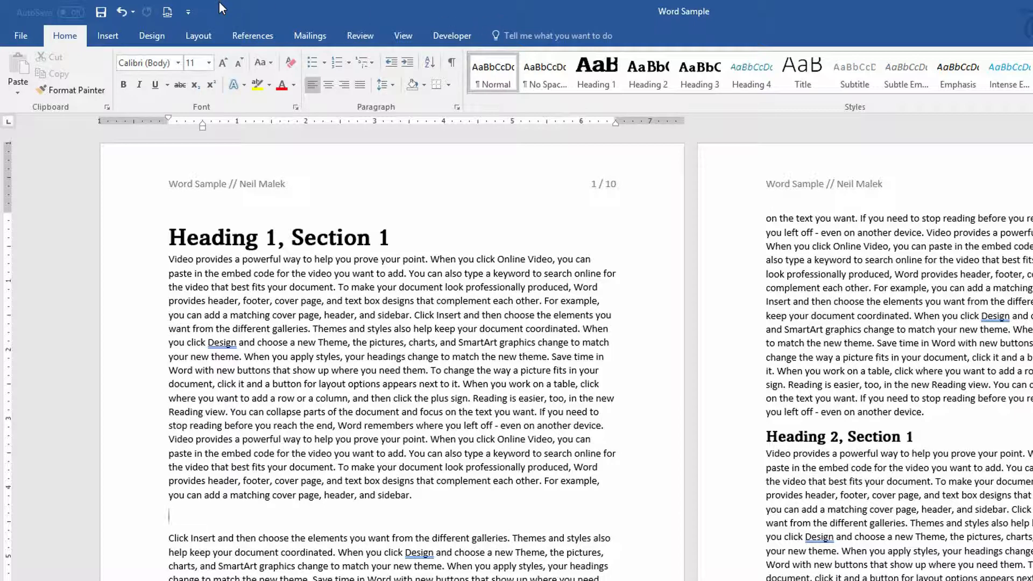
Step: Pin the Insert Table command to the Quick Access Toolbar via its right-click menu
click(108, 35)
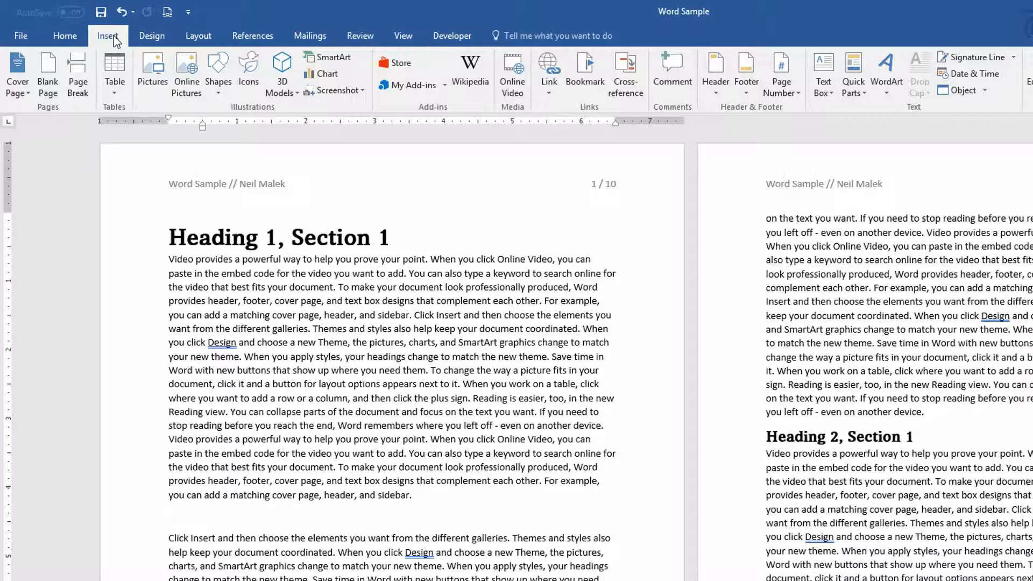
mouse_move(114, 73)
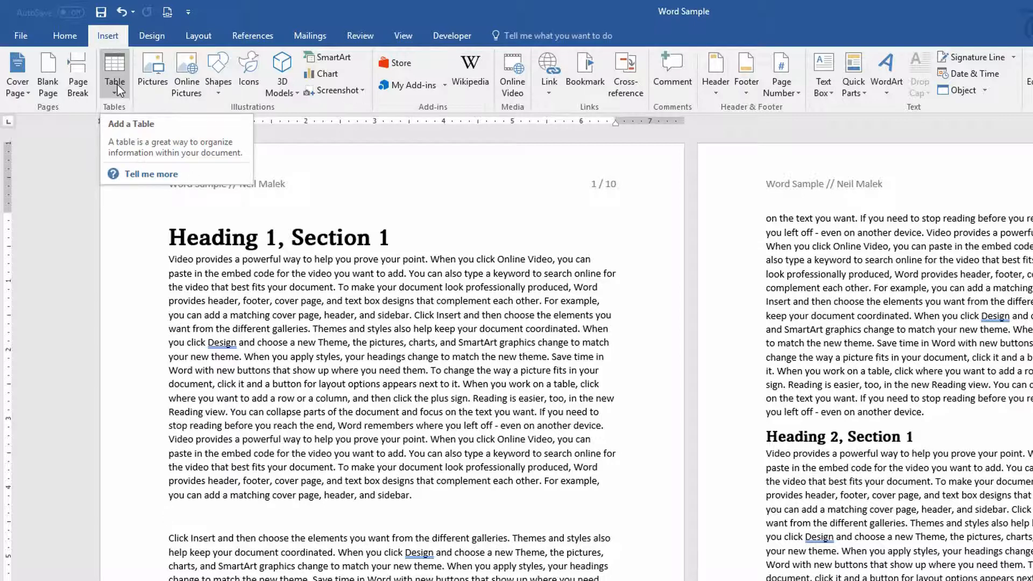
click(114, 74)
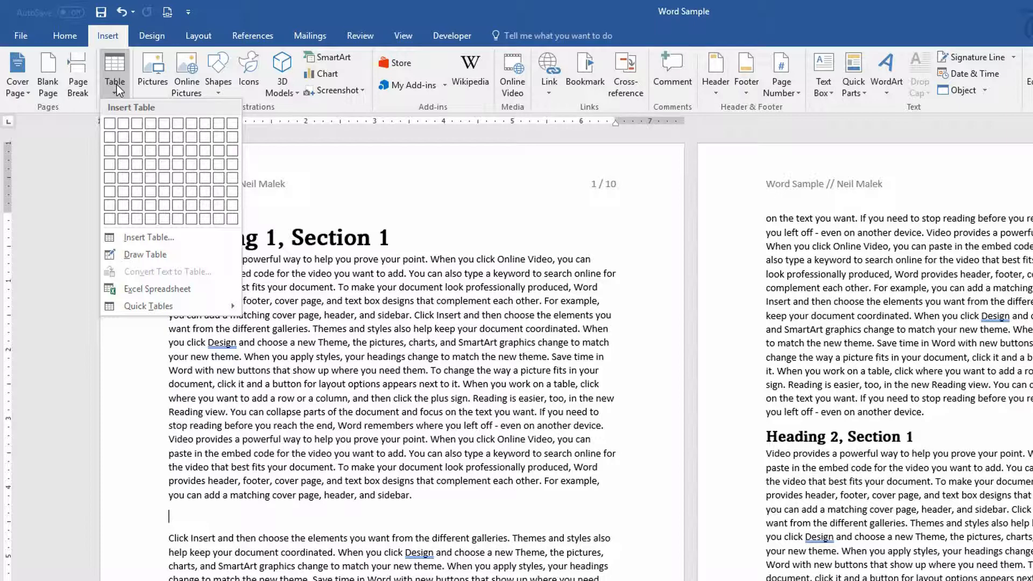
mouse_move(125, 79)
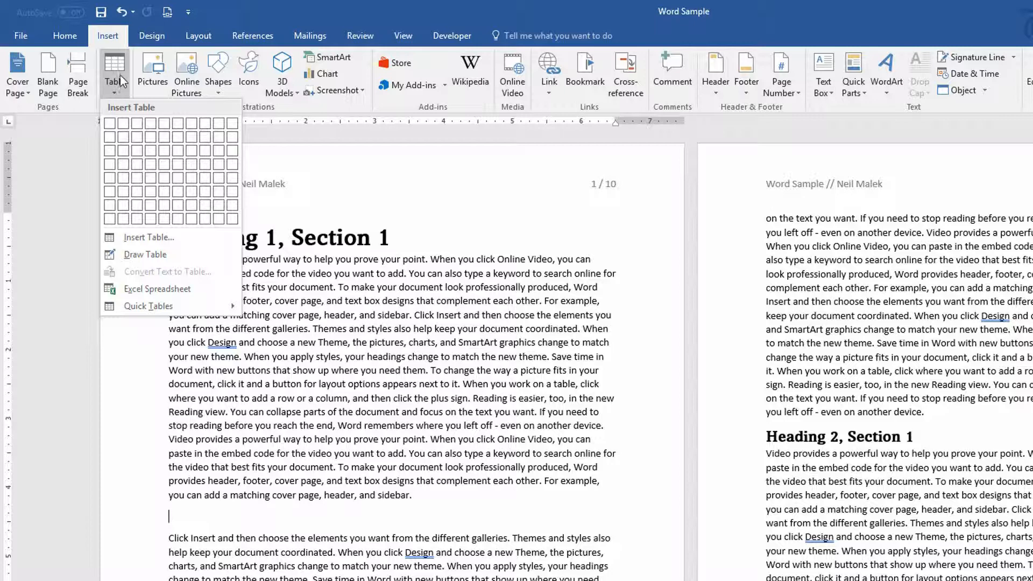
right_click(114, 74)
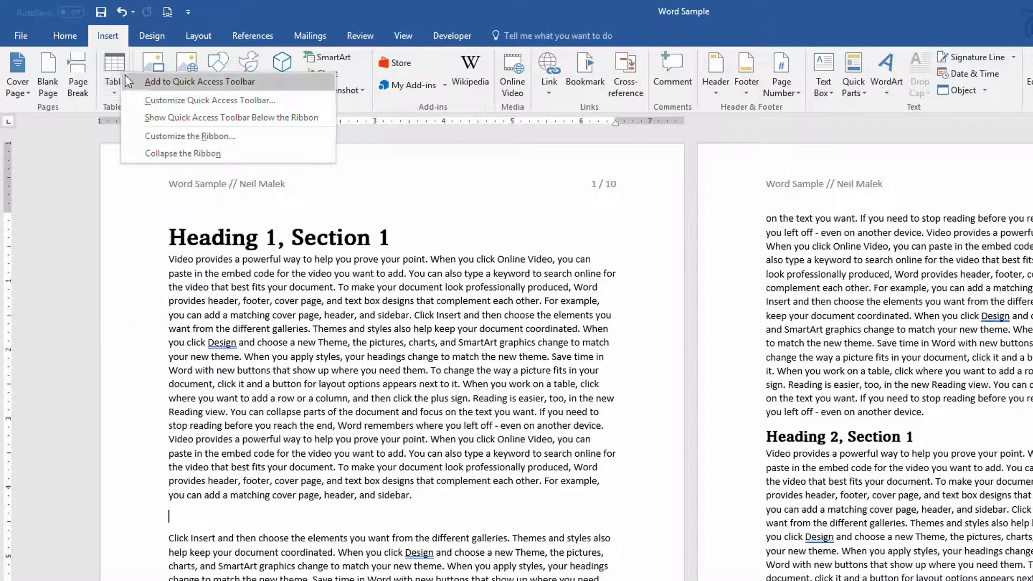
mouse_move(157, 88)
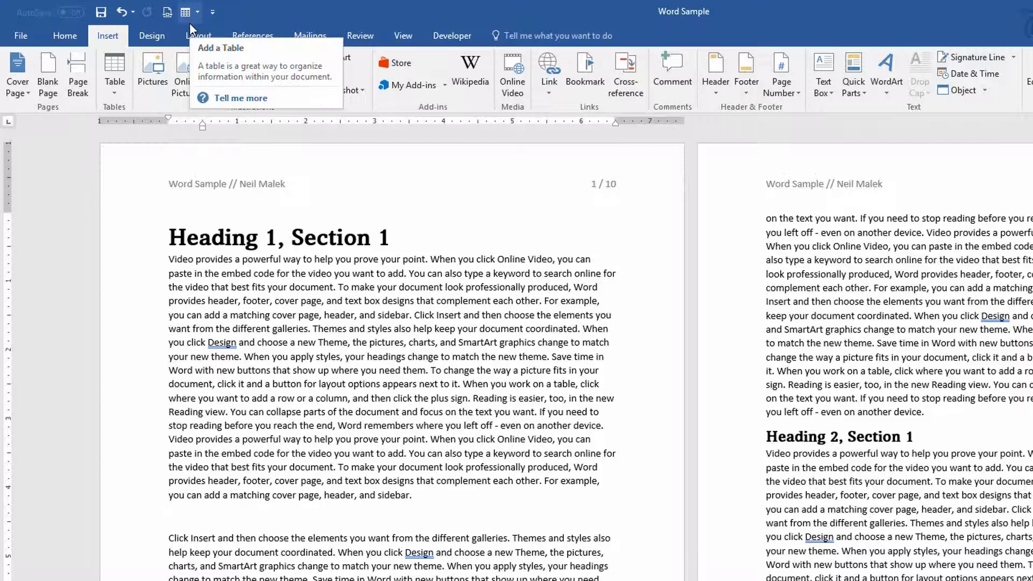
click(114, 74)
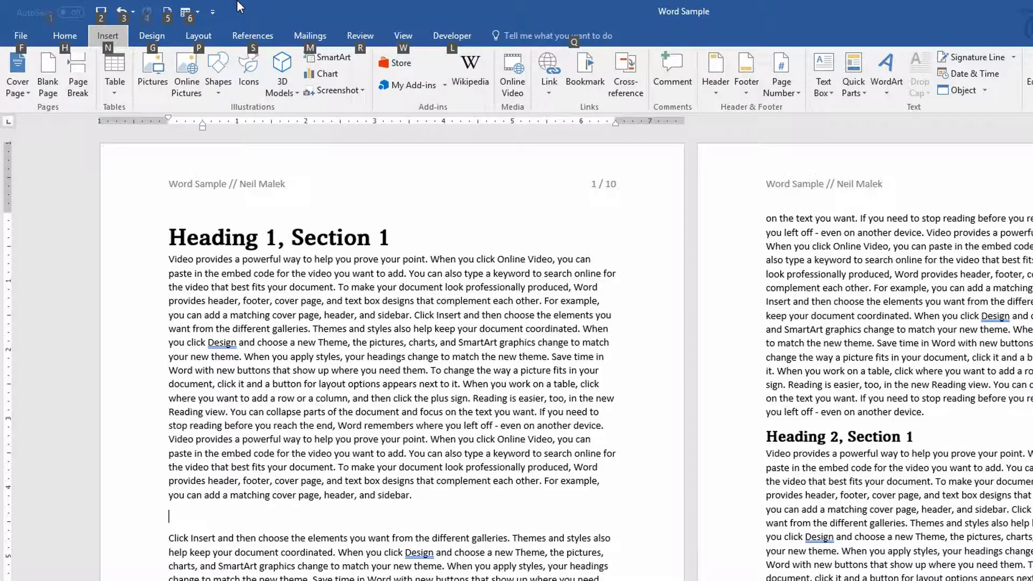
click(114, 73)
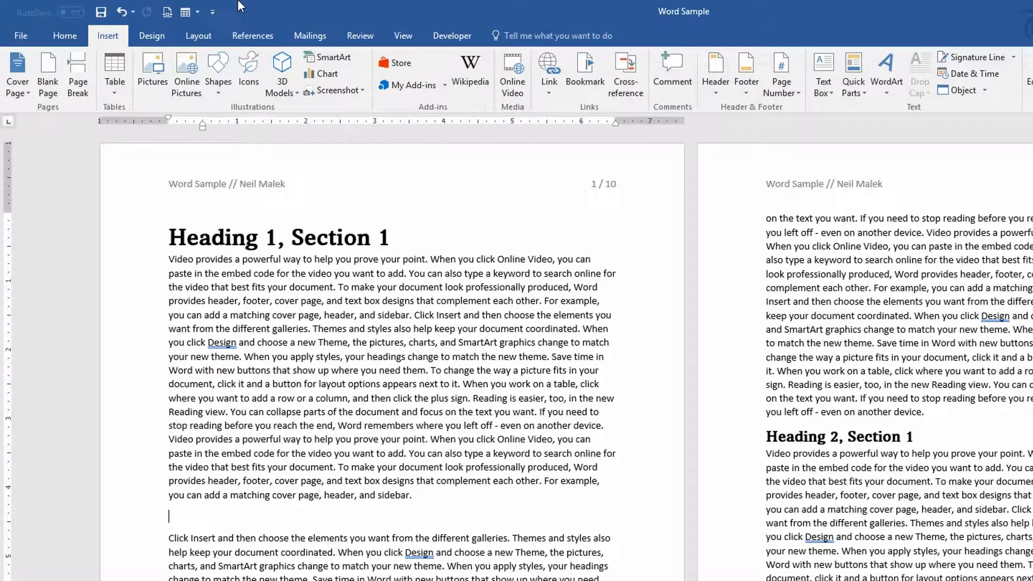
mouse_move(792, 10)
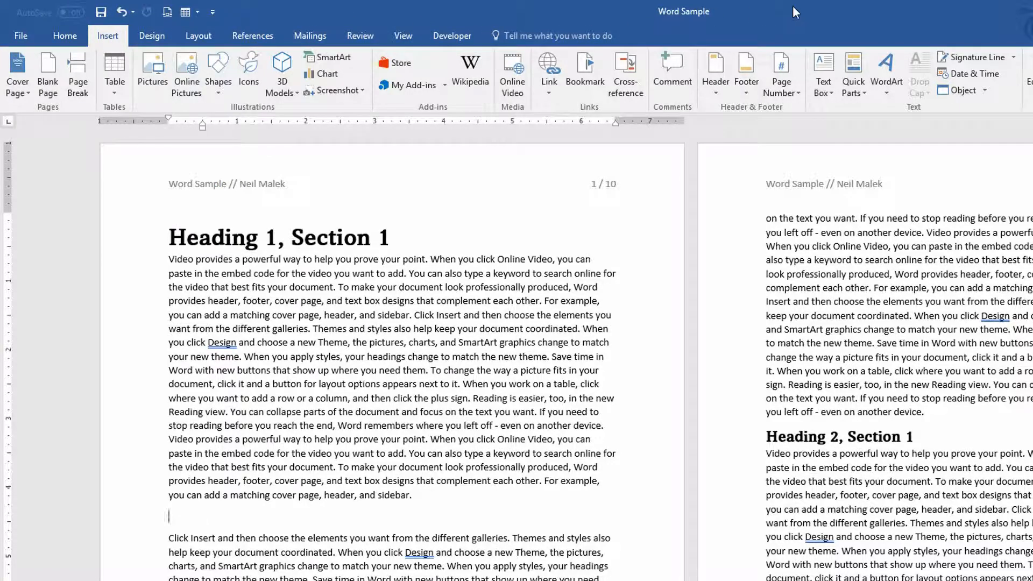
Step: Save the selected 'Save time in Word' paragraph as a Quick Part named 'Interesting Snip'
click(852, 69)
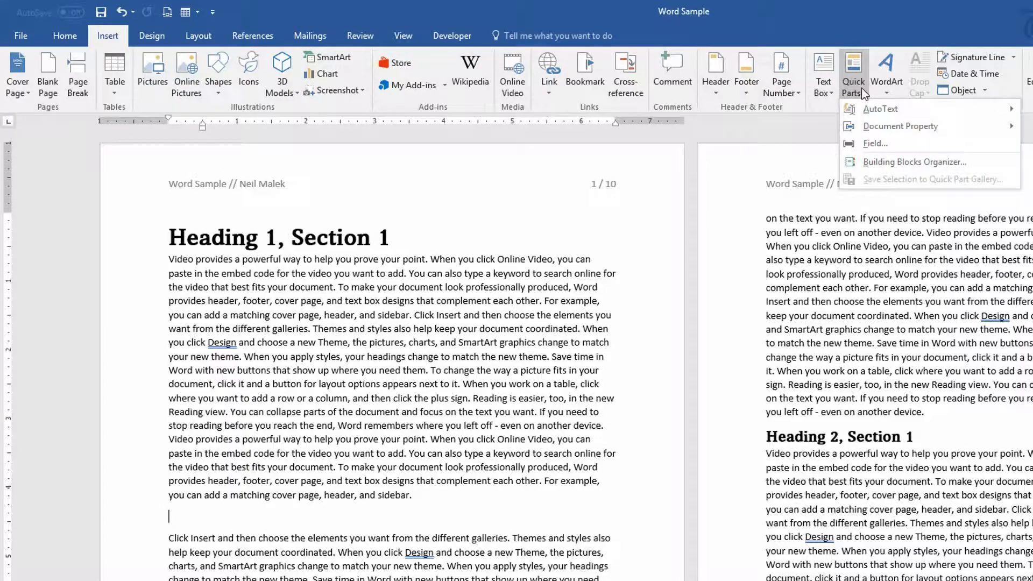
mouse_move(881, 110)
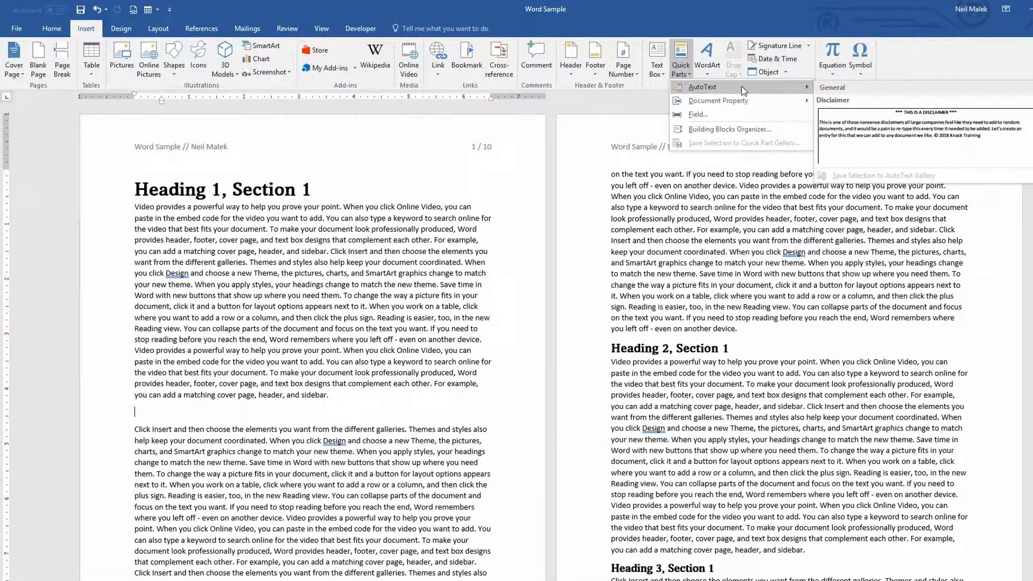
click(680, 56)
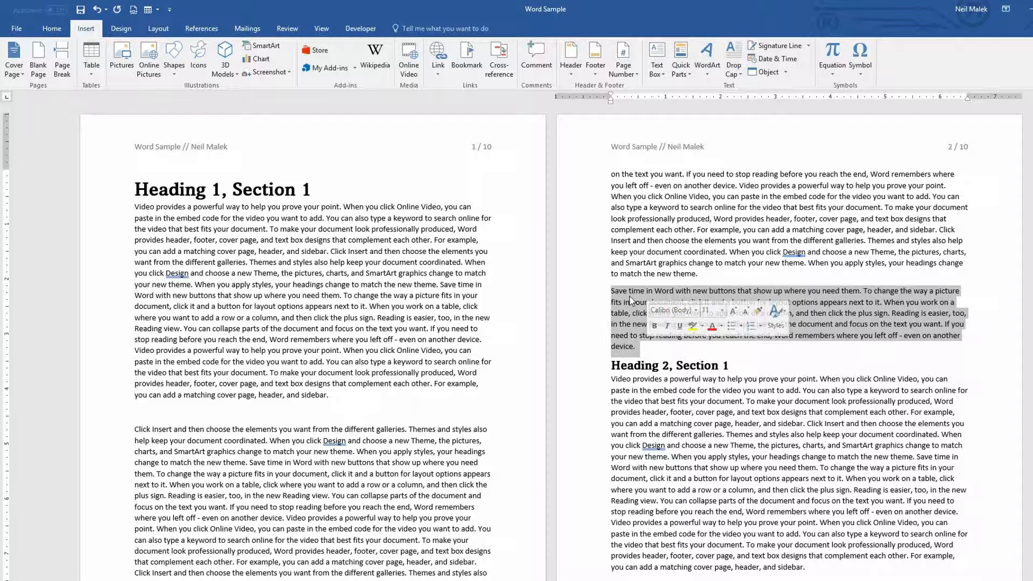
mouse_move(86, 32)
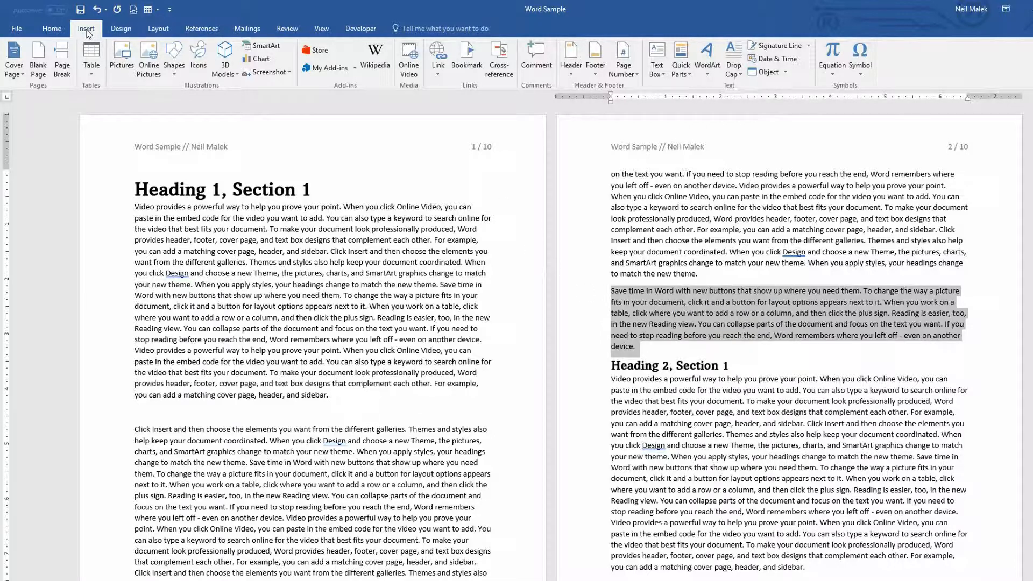
click(681, 59)
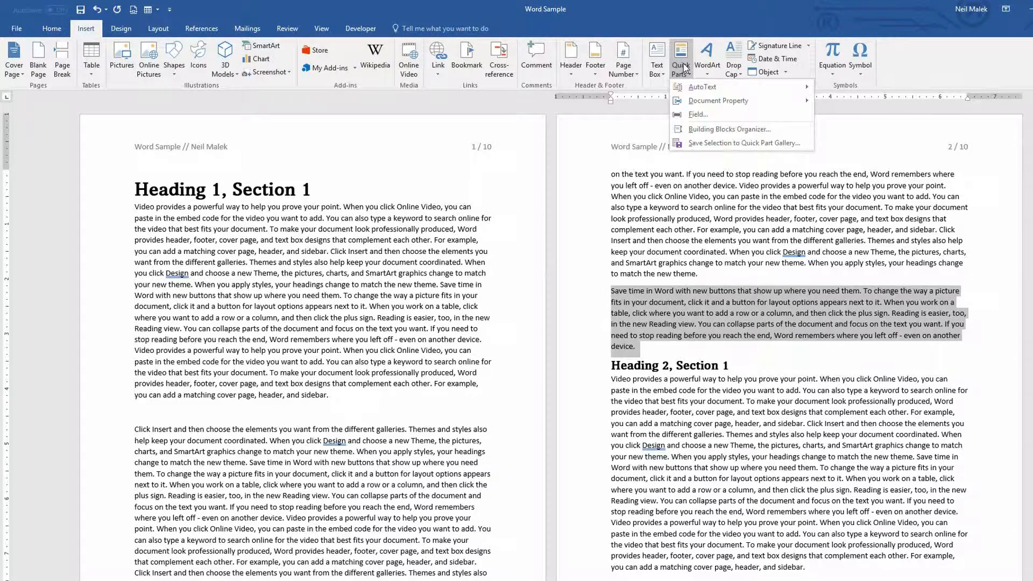
mouse_move(702, 87)
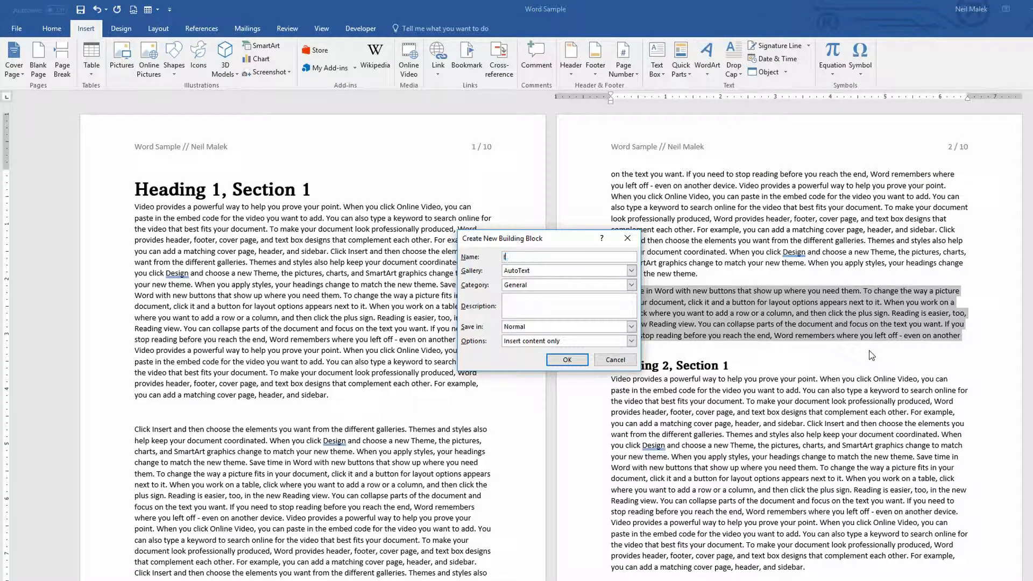
text(Interesting Snip)
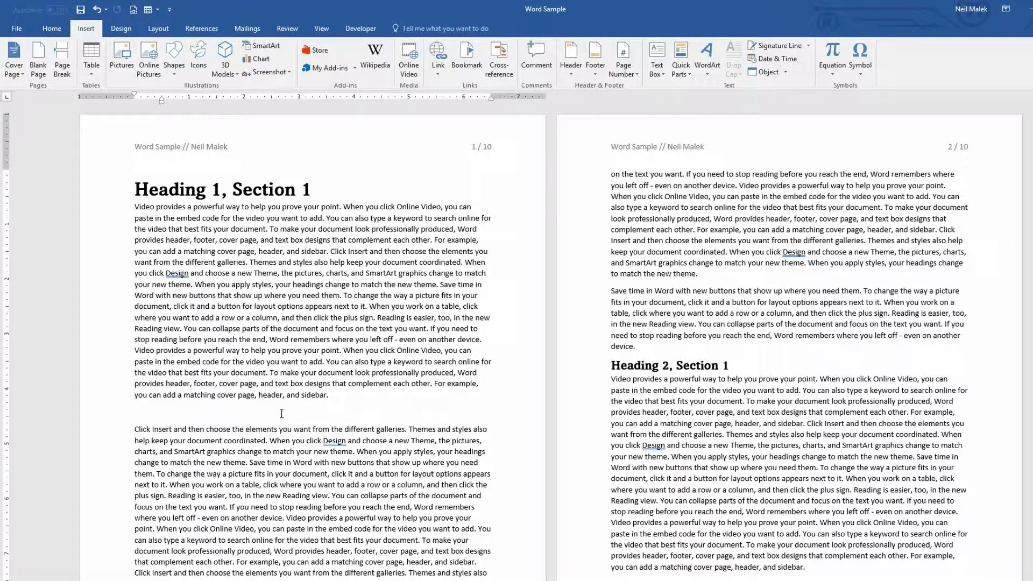
Step: Insert the Interesting Snippet entry via Quick Parts and browse AutoText from the Quick Access Toolbar
click(681, 56)
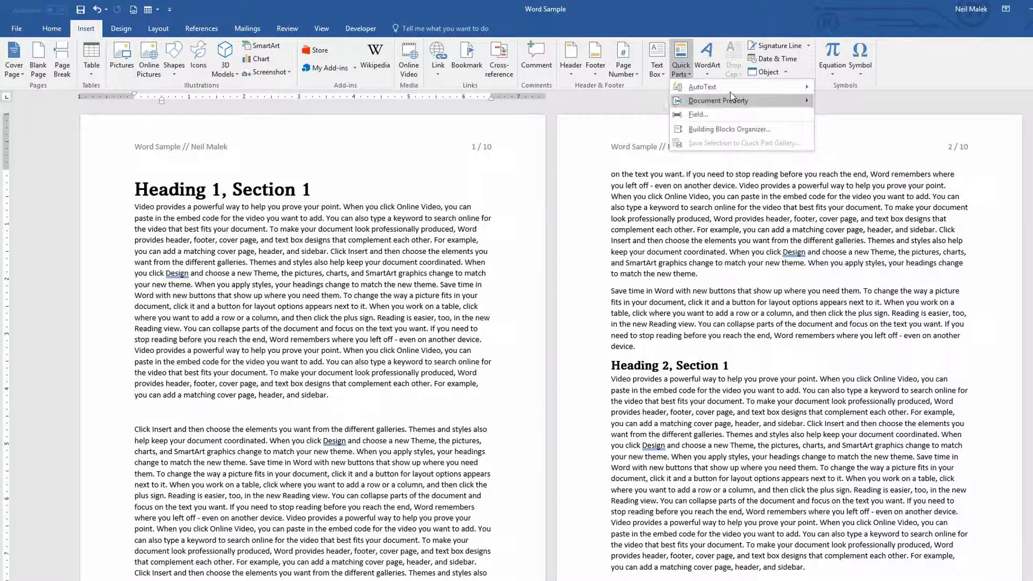
mouse_move(702, 86)
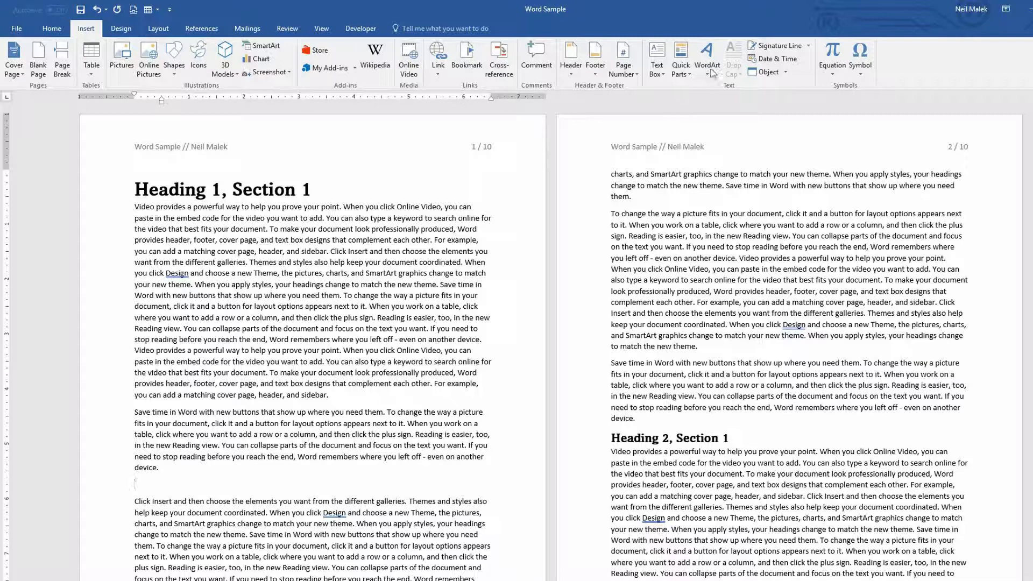
click(681, 59)
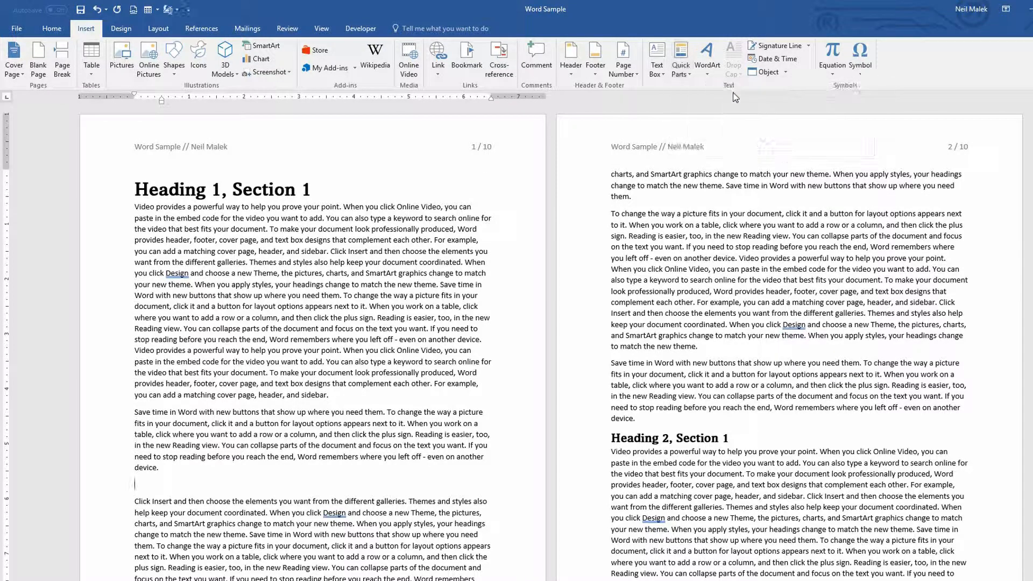
click(172, 10)
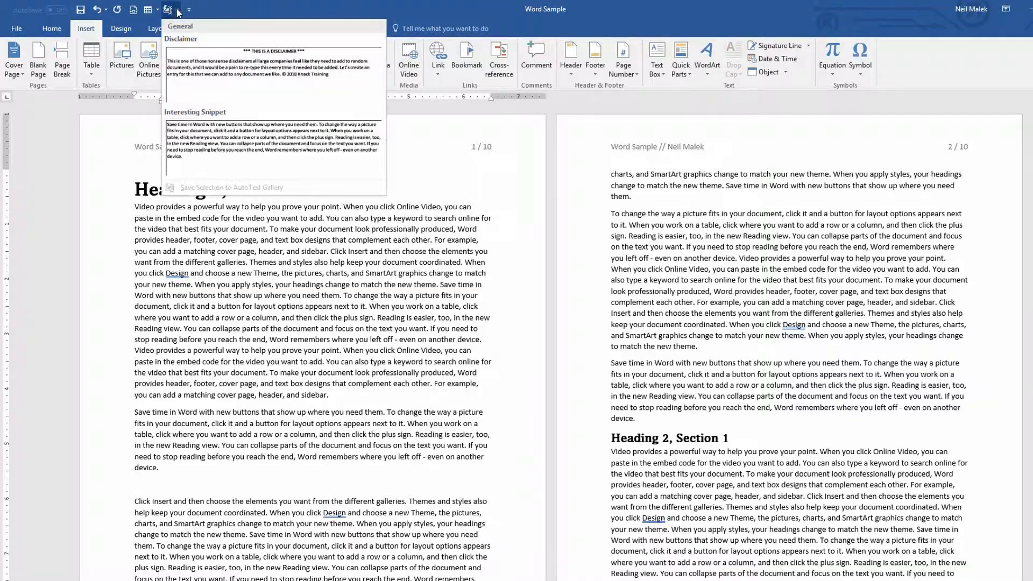